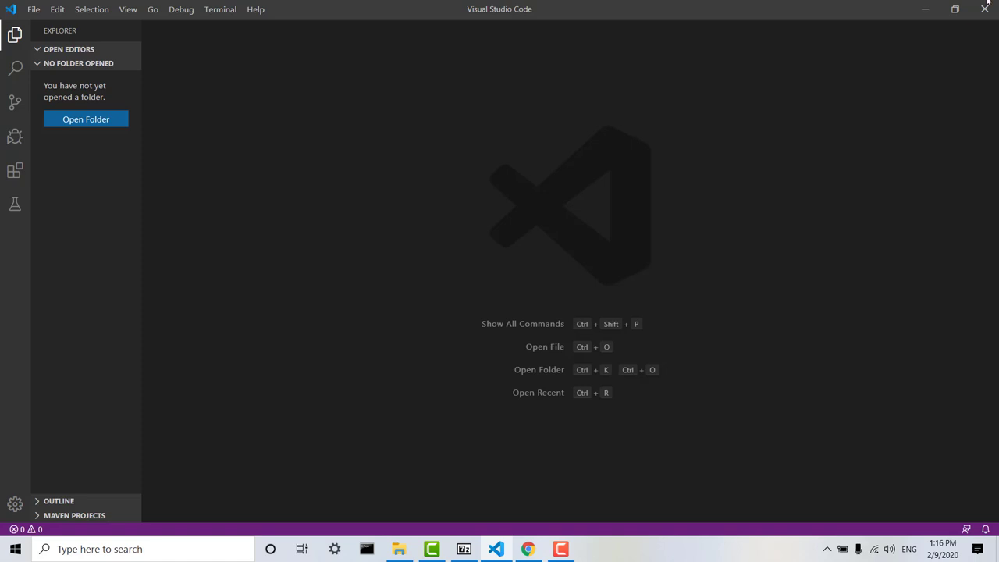
mouse_move(580, 255)
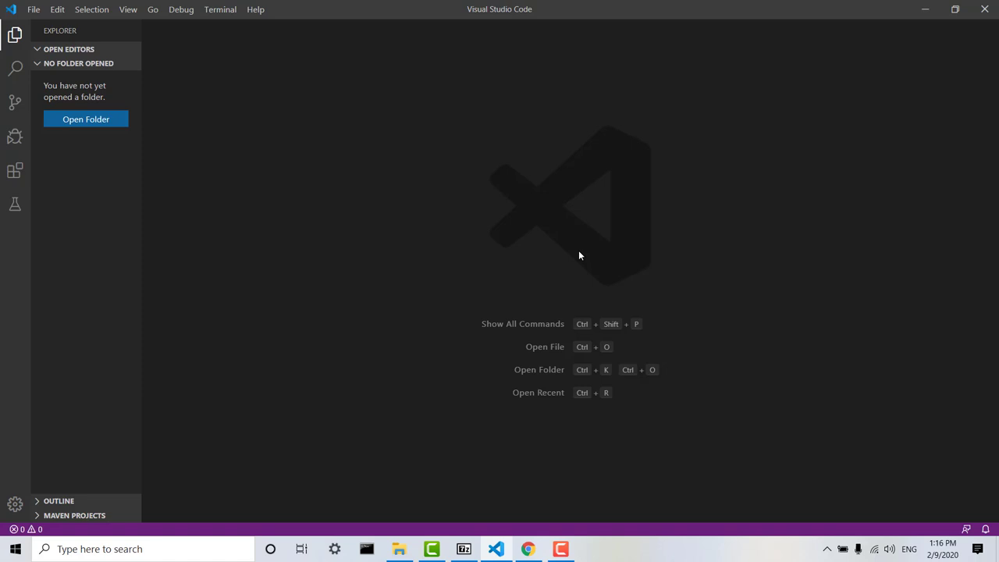
mouse_move(399, 548)
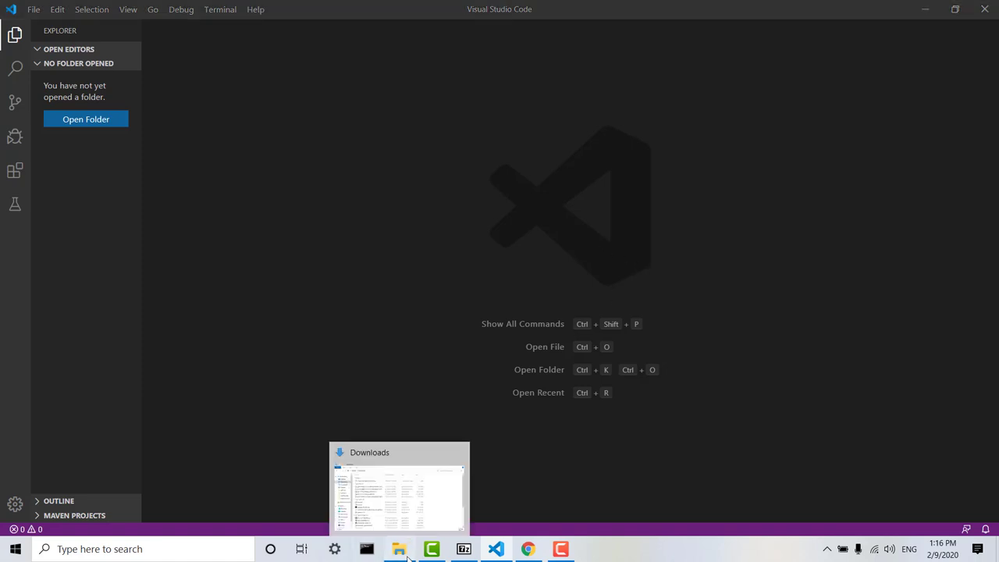
Show the Downloads folder and the 7-Zip options for the importingProjectsIntoVSCode archive
left_click(399, 484)
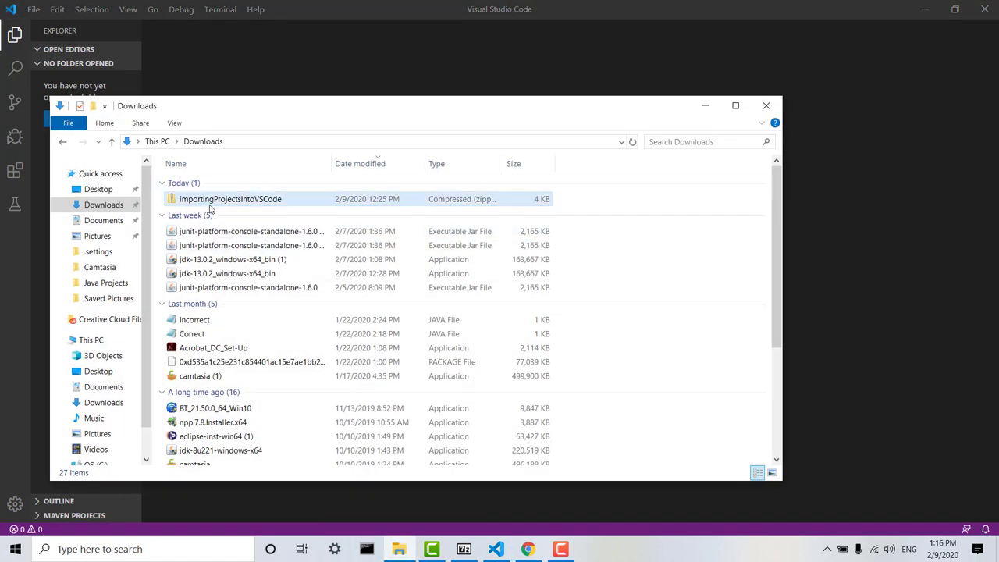
mouse_move(231, 199)
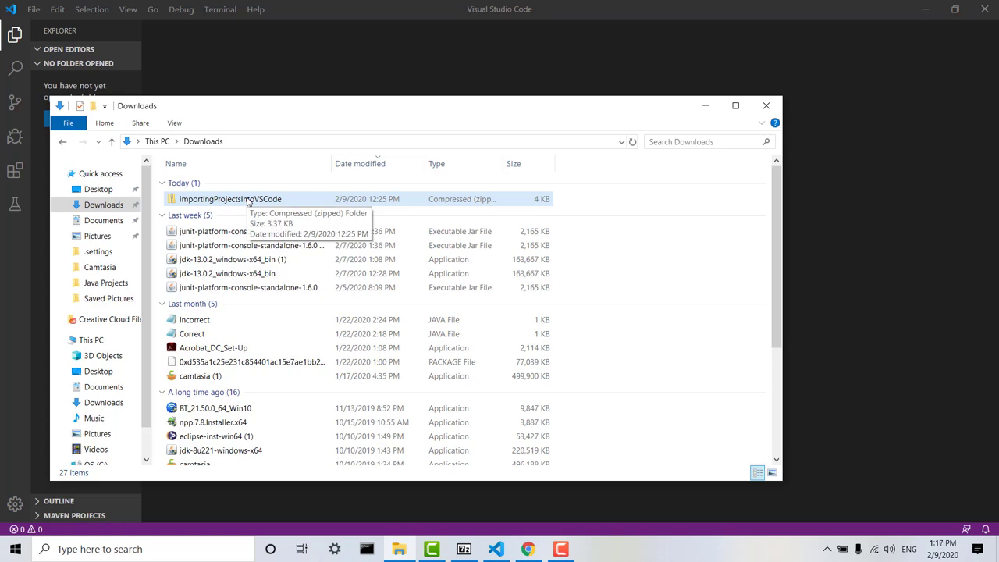
right_click(230, 198)
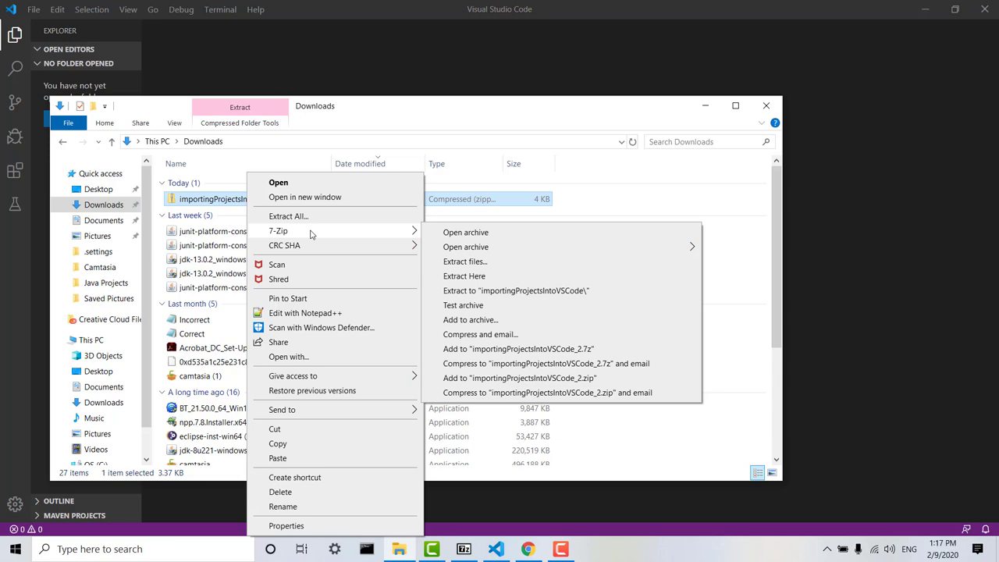
mouse_move(362, 246)
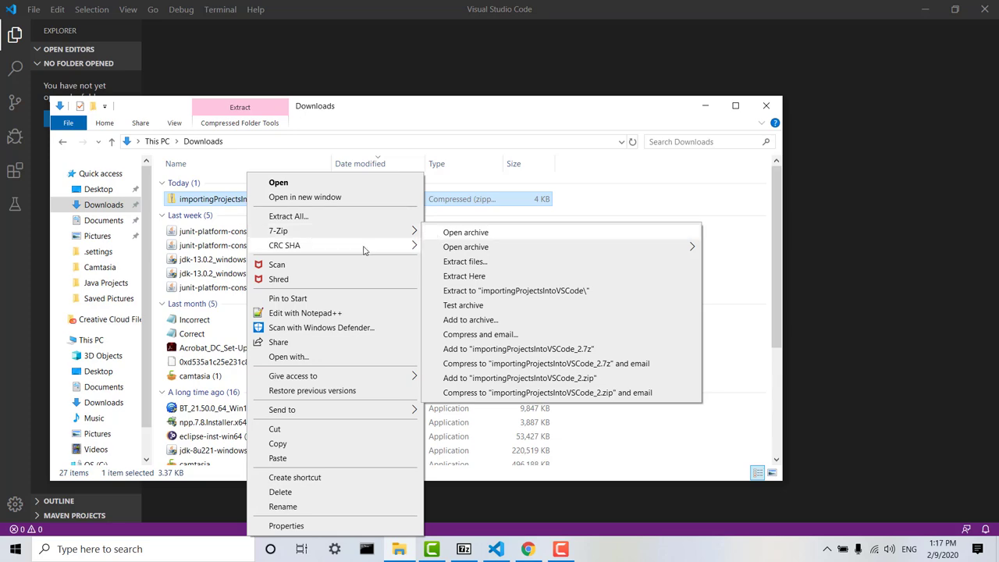
mouse_move(465, 262)
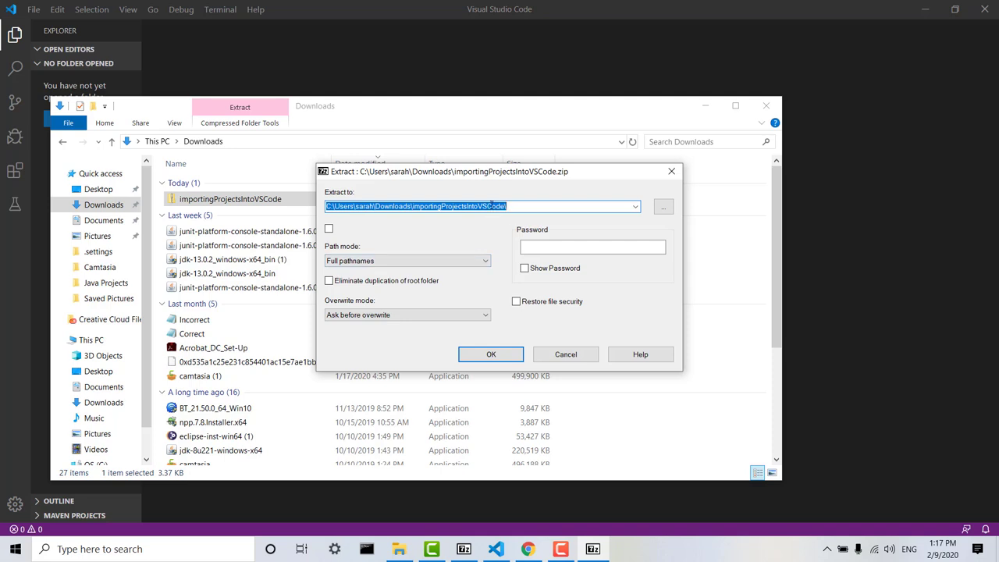
mouse_move(491, 153)
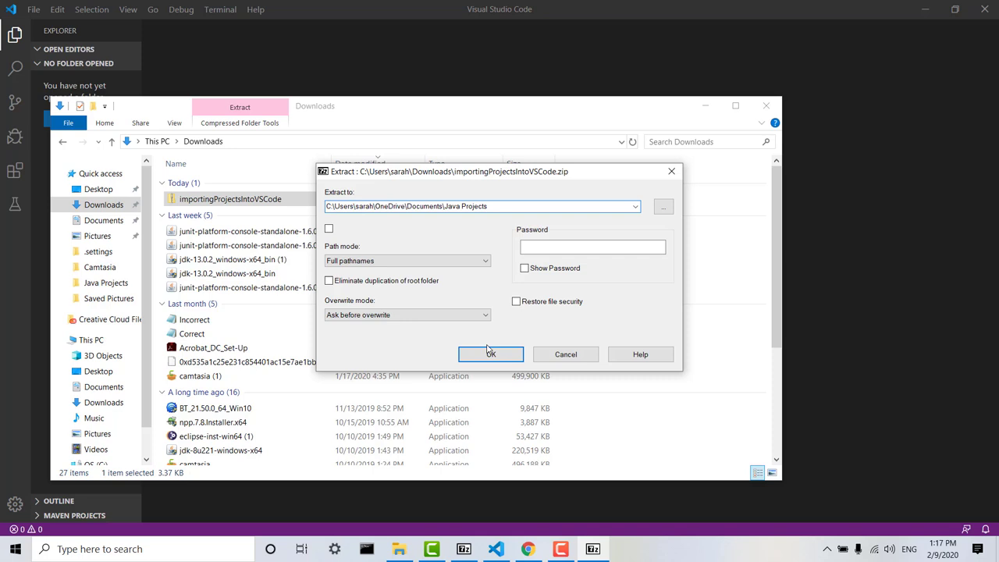
Extract the archive into Documents\Java Projects and view that folder's importingProjects contents
left_click(490, 353)
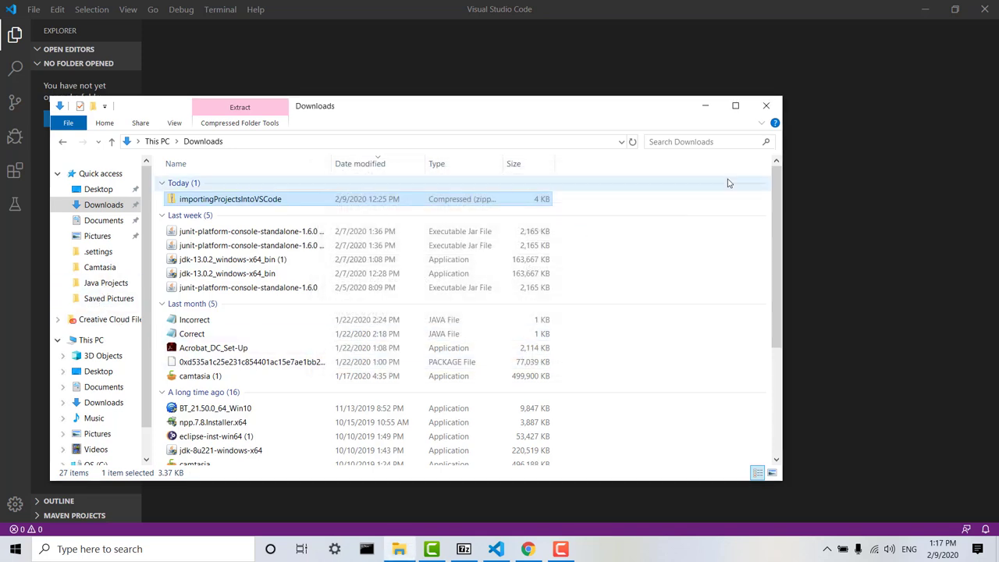
left_click(106, 282)
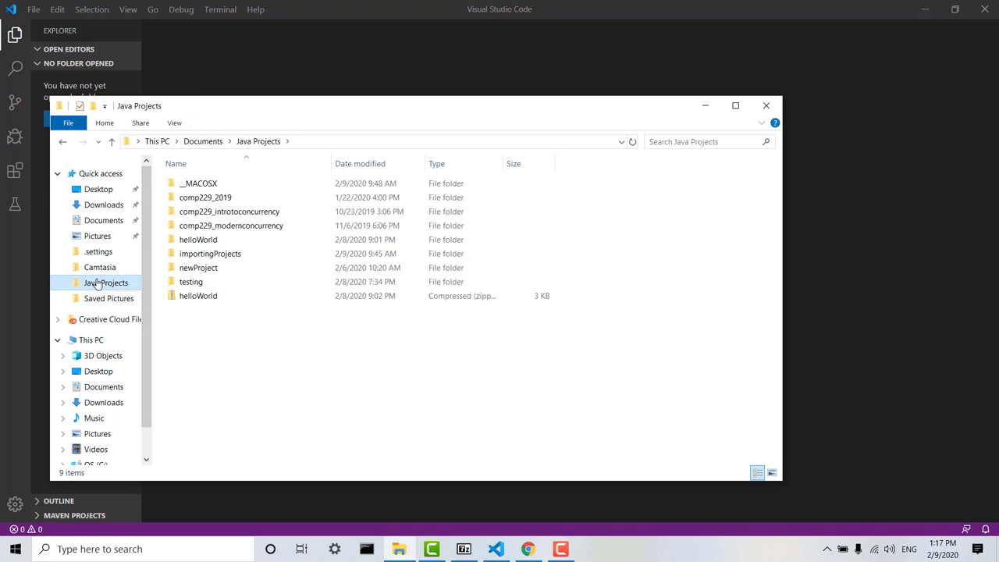
mouse_move(199, 239)
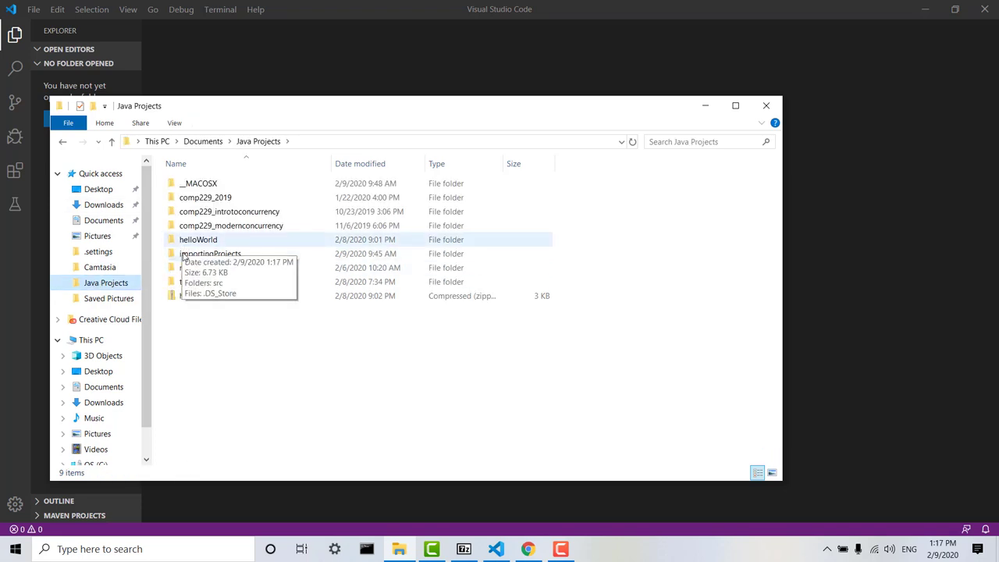
mouse_move(577, 171)
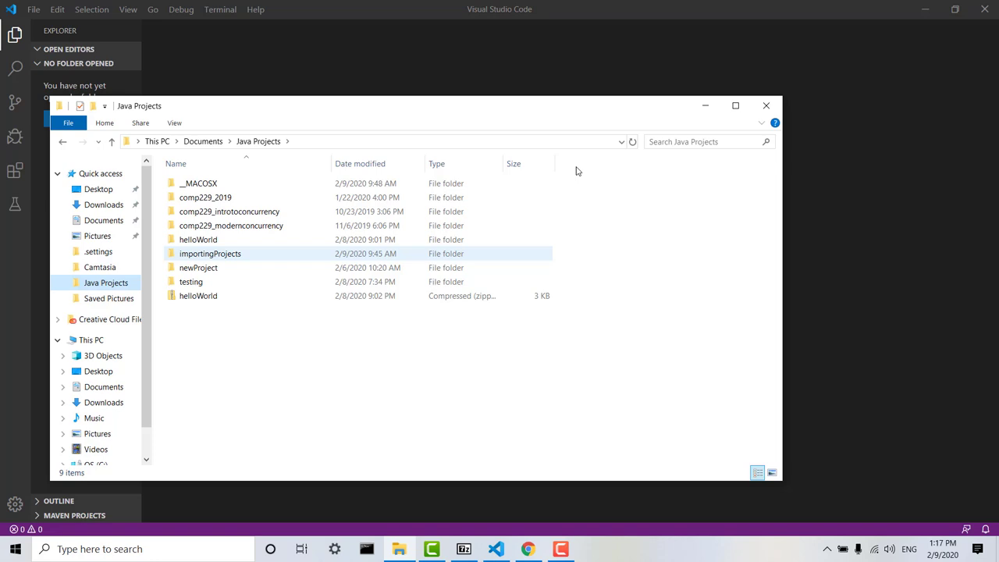
Open the importingProjects folder from Java Projects as the VS Code workspace
left_click(766, 104)
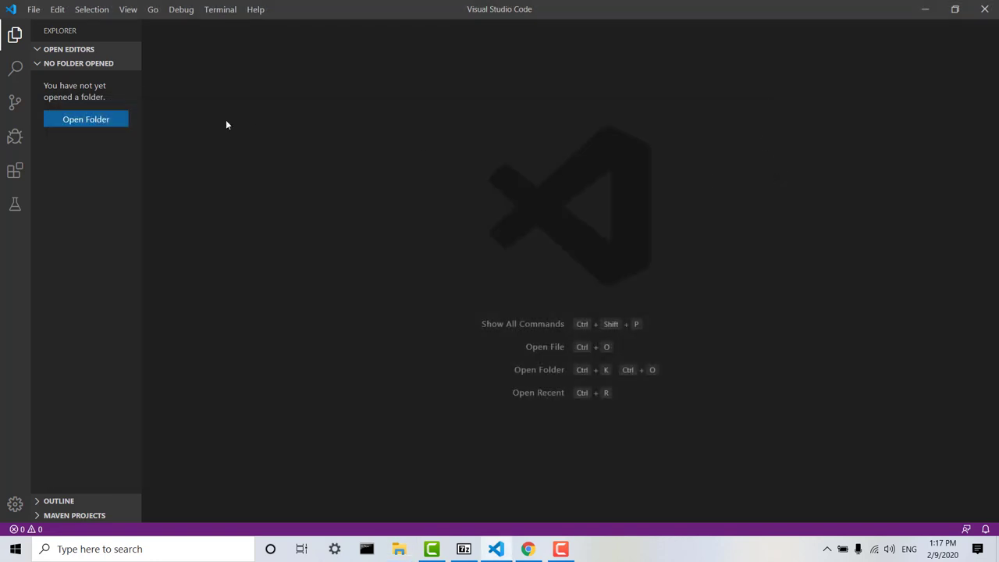
mouse_move(98, 133)
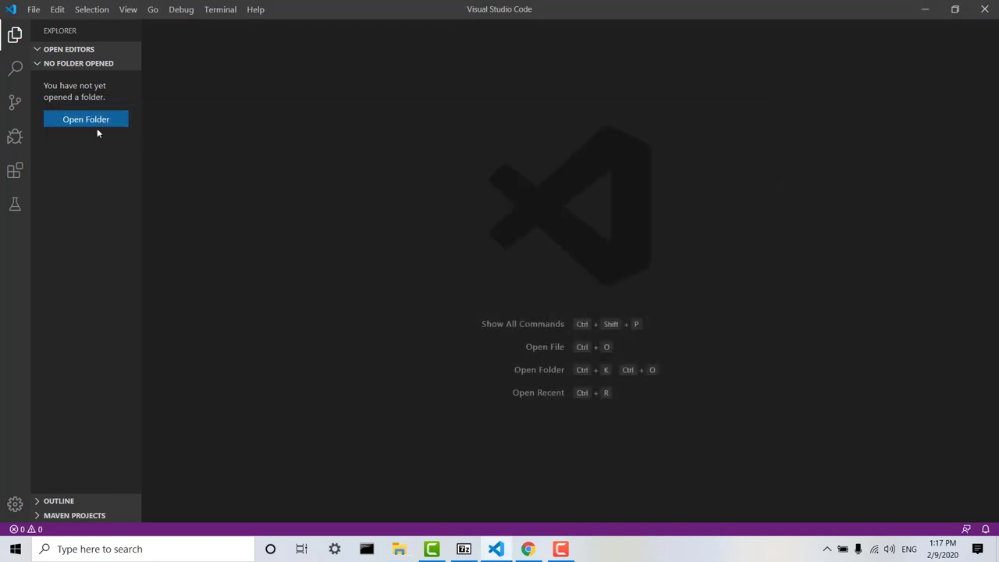
left_click(85, 119)
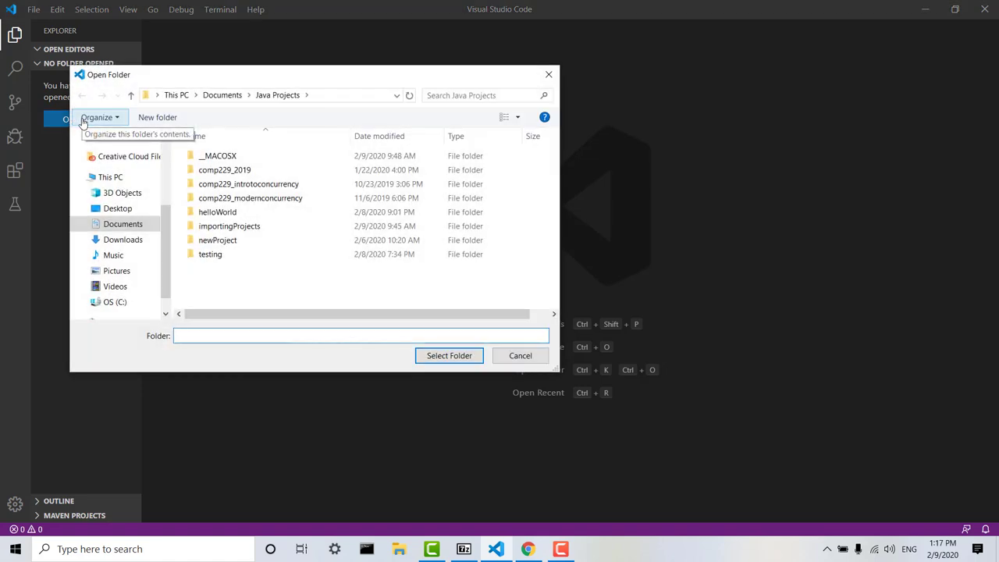
double_click(229, 225)
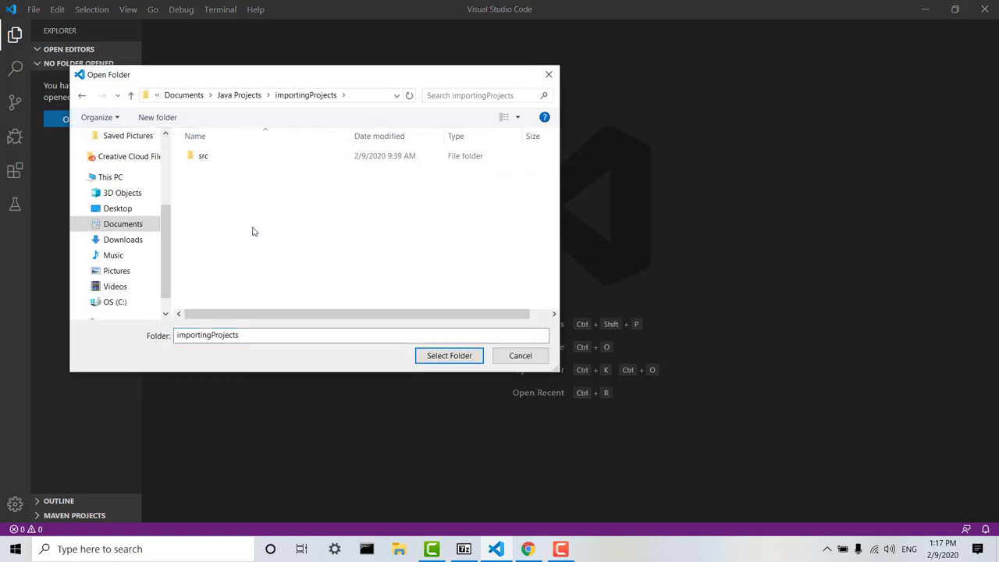
mouse_move(448, 355)
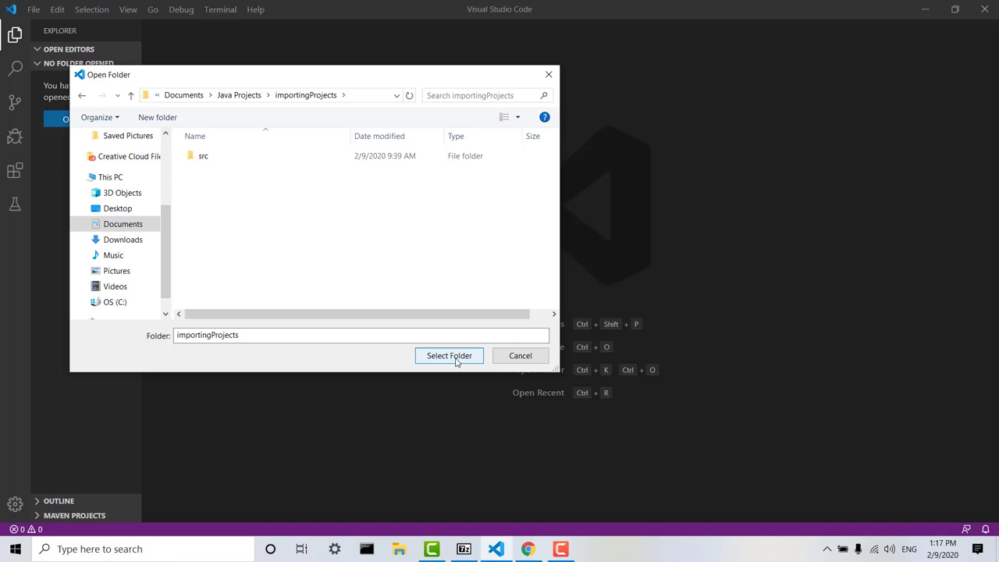
left_click(449, 355)
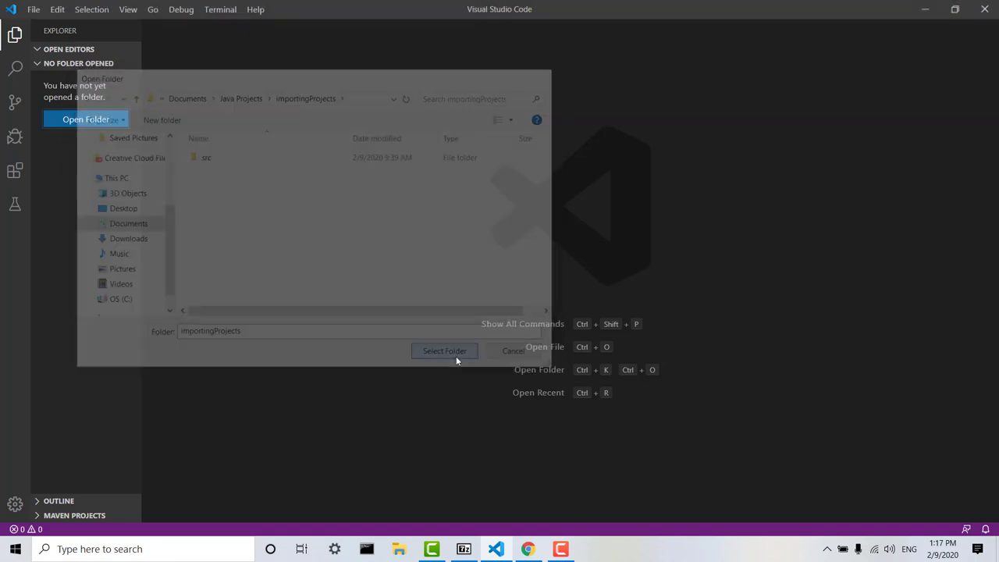
Expand src and open Hello.java as a lasting editor tab
left_click(444, 350)
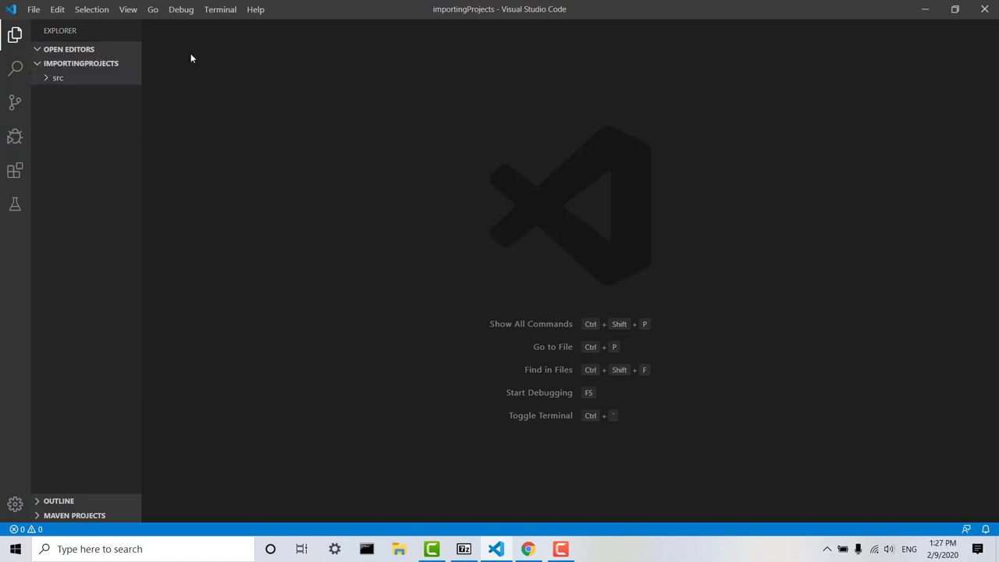
mouse_move(152, 70)
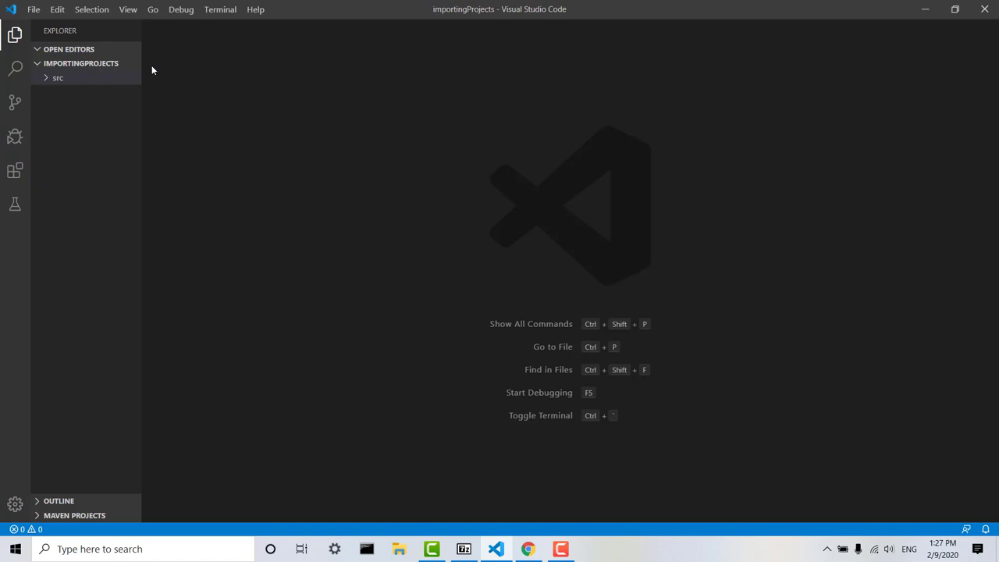
left_click(58, 78)
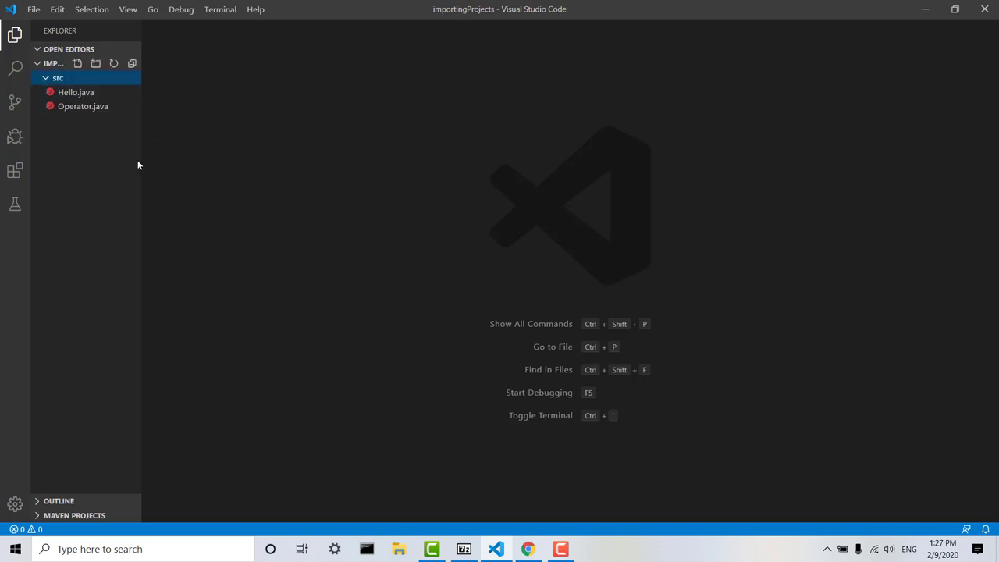
left_click(76, 92)
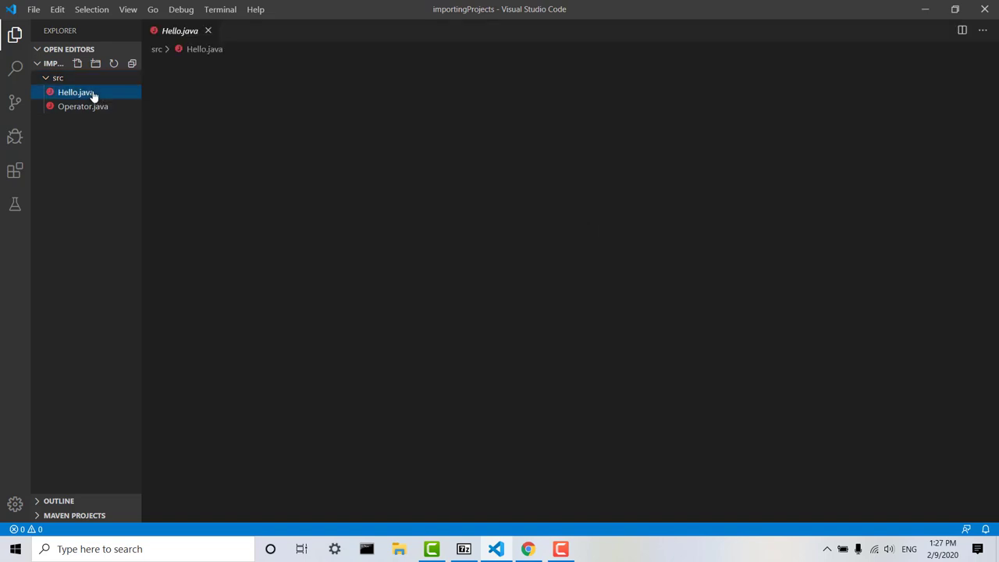
left_click(76, 92)
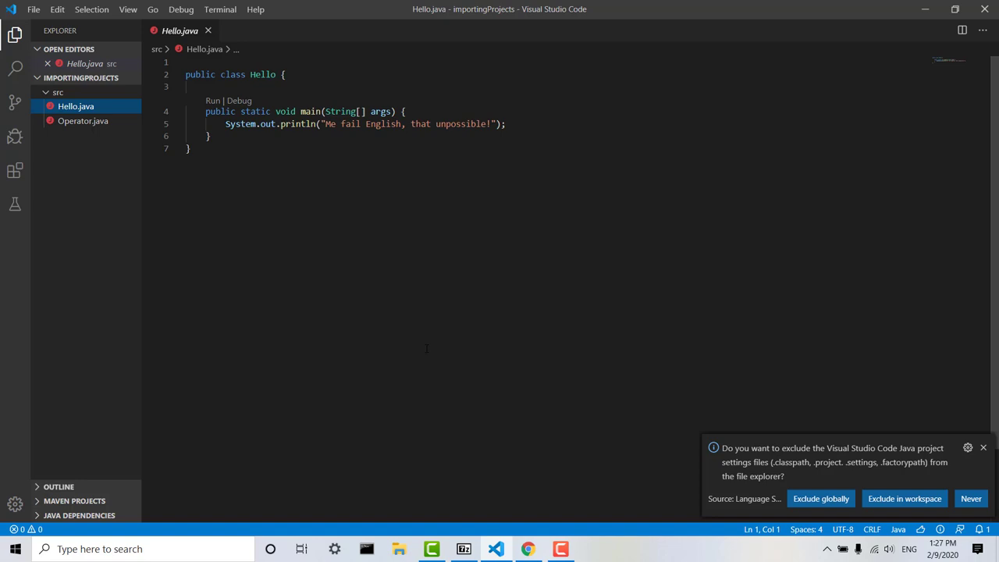
mouse_move(427, 492)
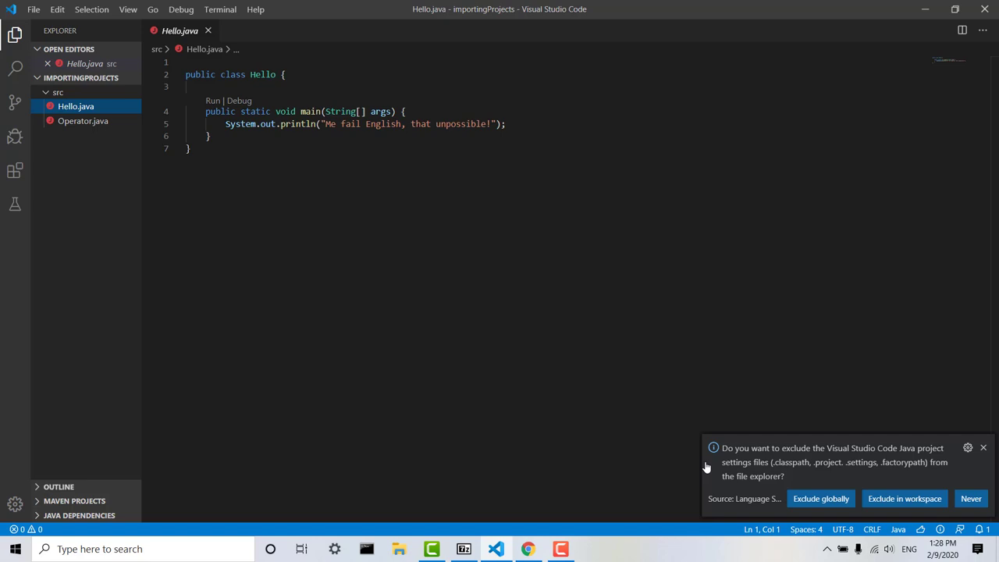
mouse_move(789, 475)
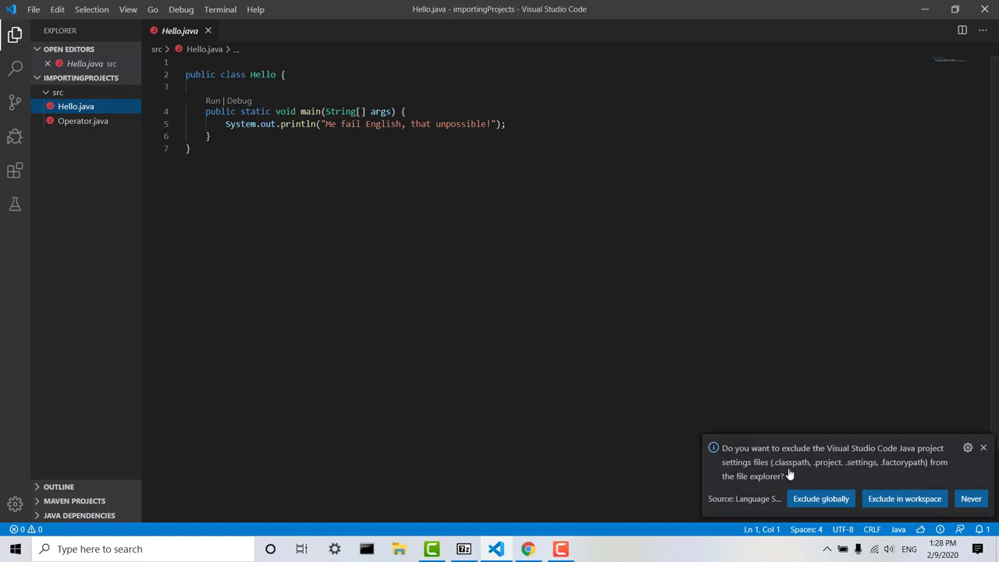
mouse_move(889, 473)
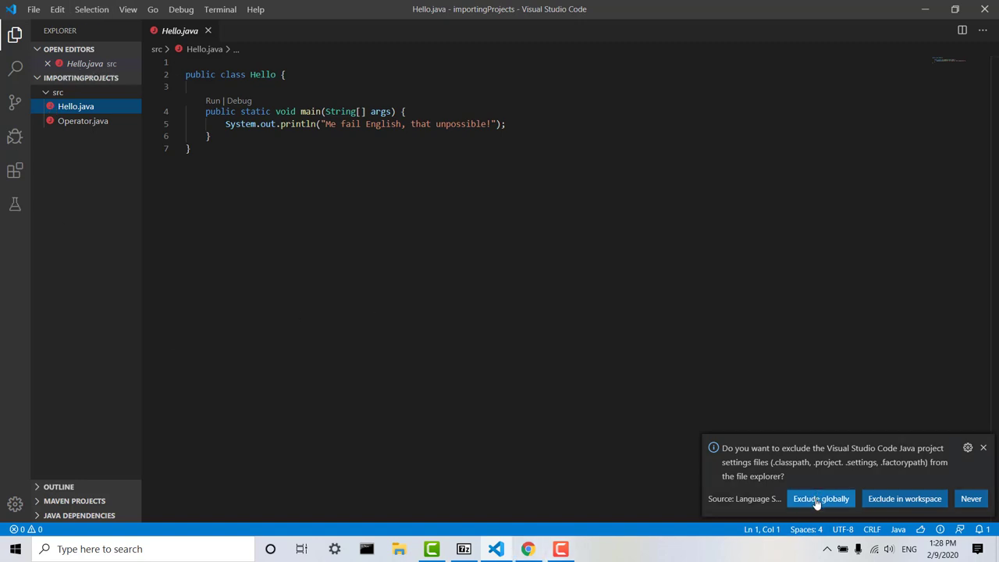
mouse_move(820, 498)
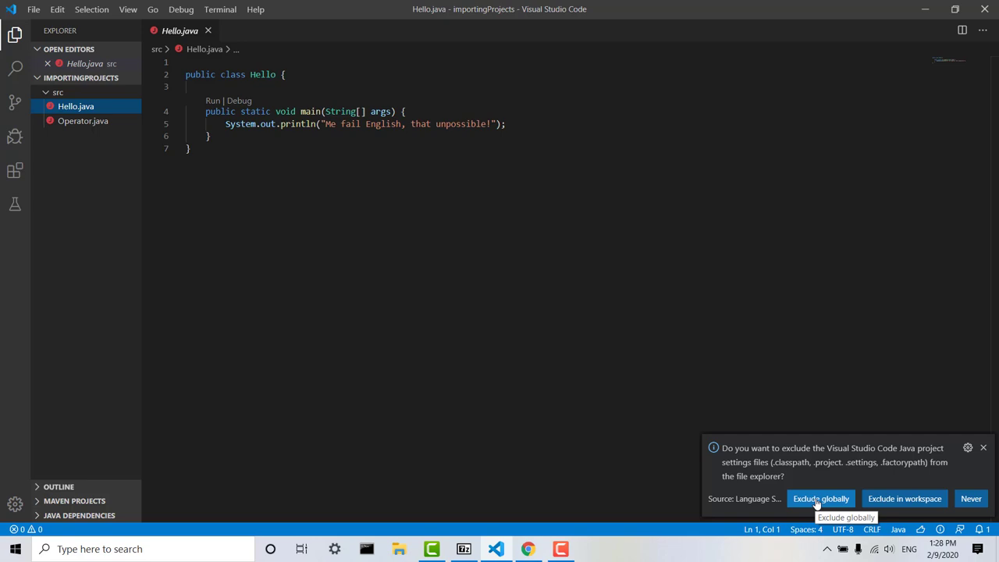
Choose 'Exclude globally' to hide Java project settings files in every workspace
left_click(820, 497)
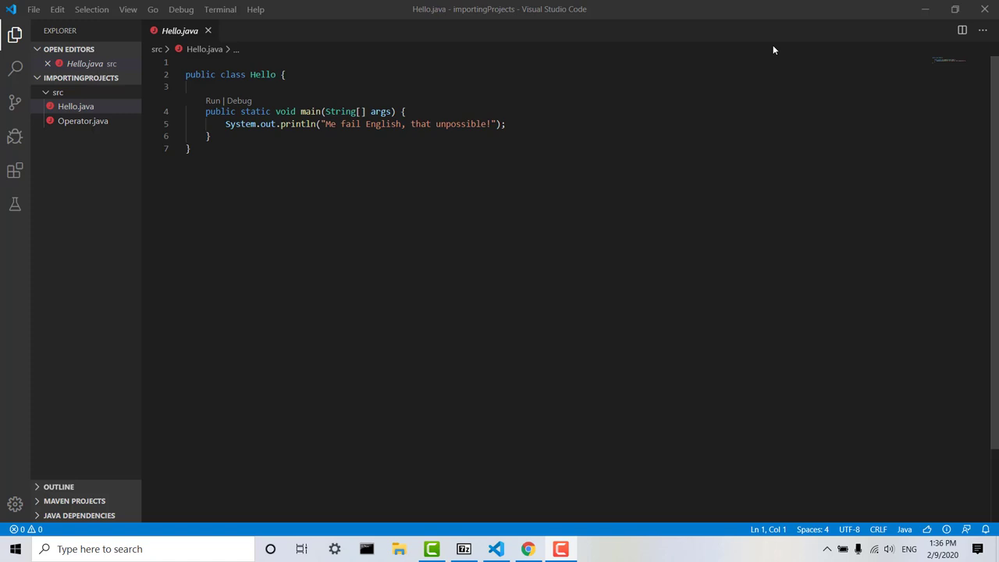
mouse_move(240, 101)
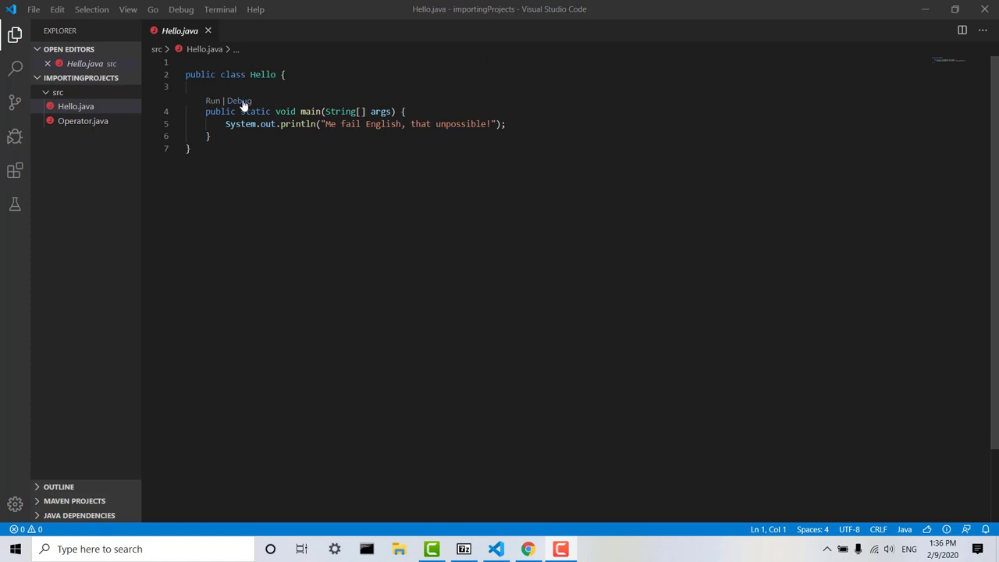
mouse_move(212, 101)
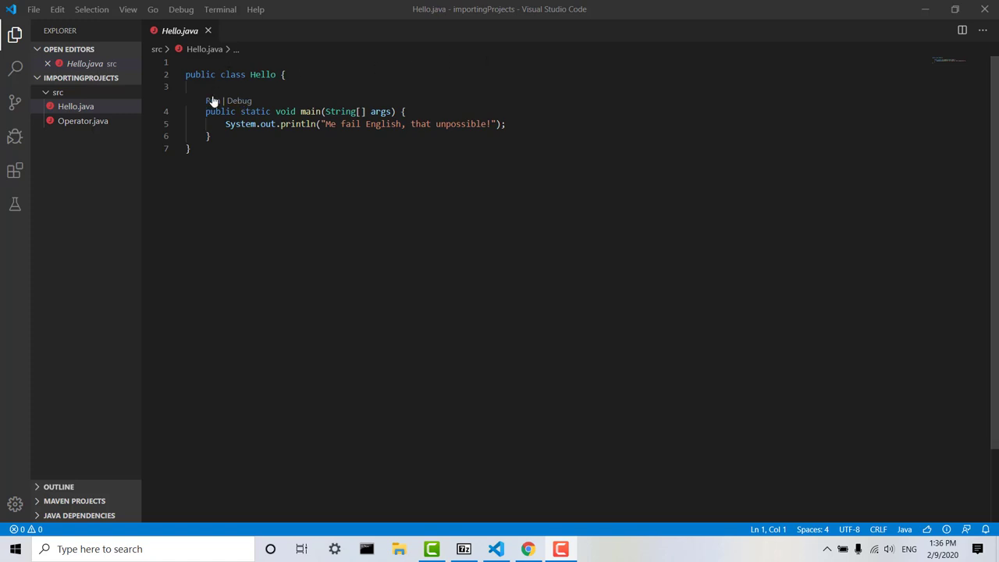
Run Hello.java, printing "Me fail English, that unpossible!" in the terminal
left_click(211, 100)
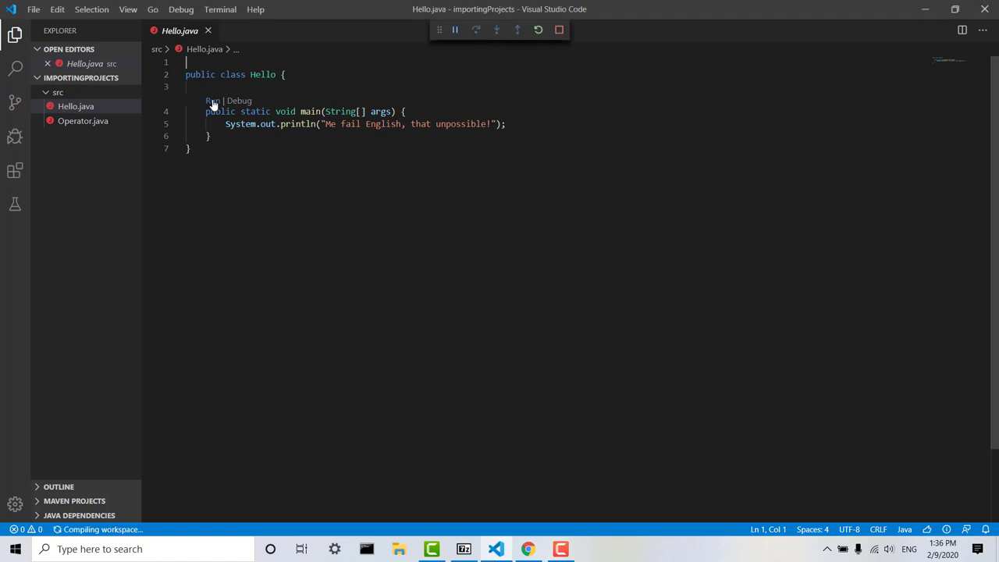
left_click(212, 100)
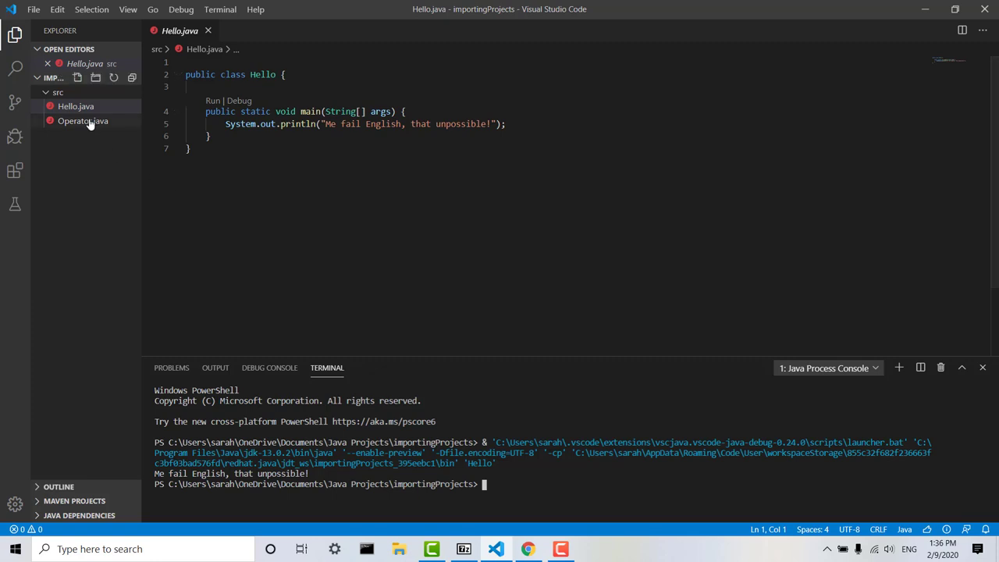
Open Operator.java and scroll through its main and helper methods
left_click(82, 120)
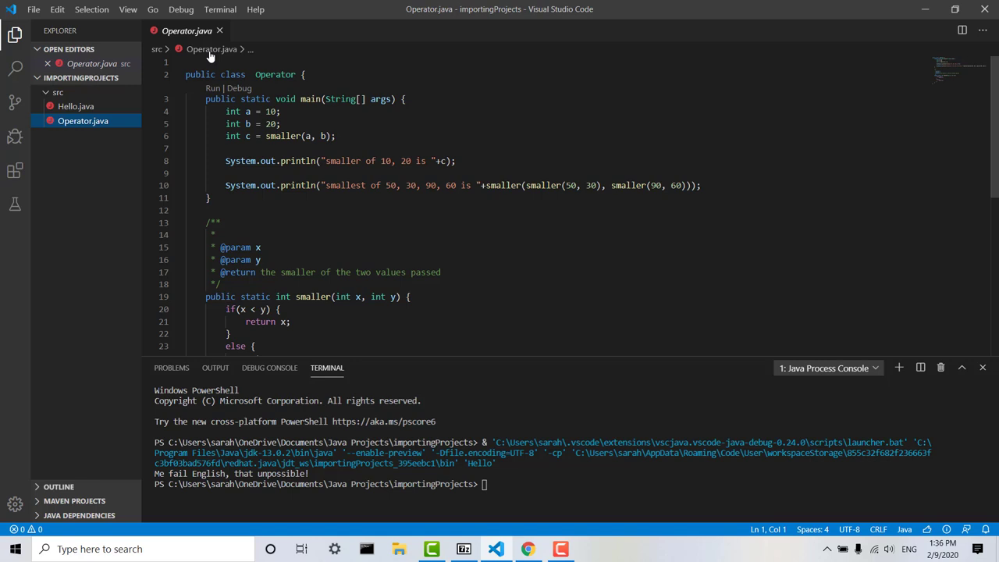
scroll("down", 3)
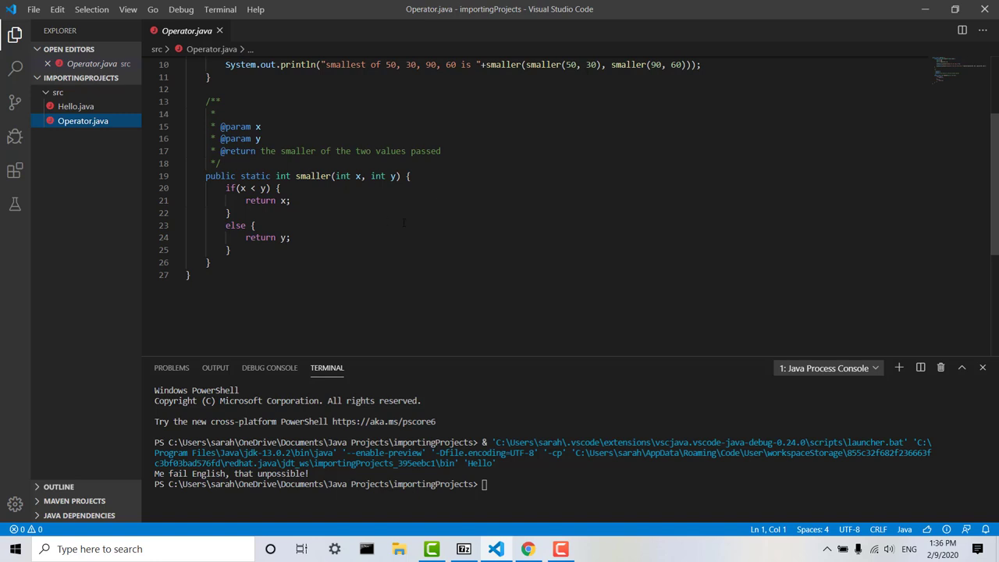
scroll("up", 3)
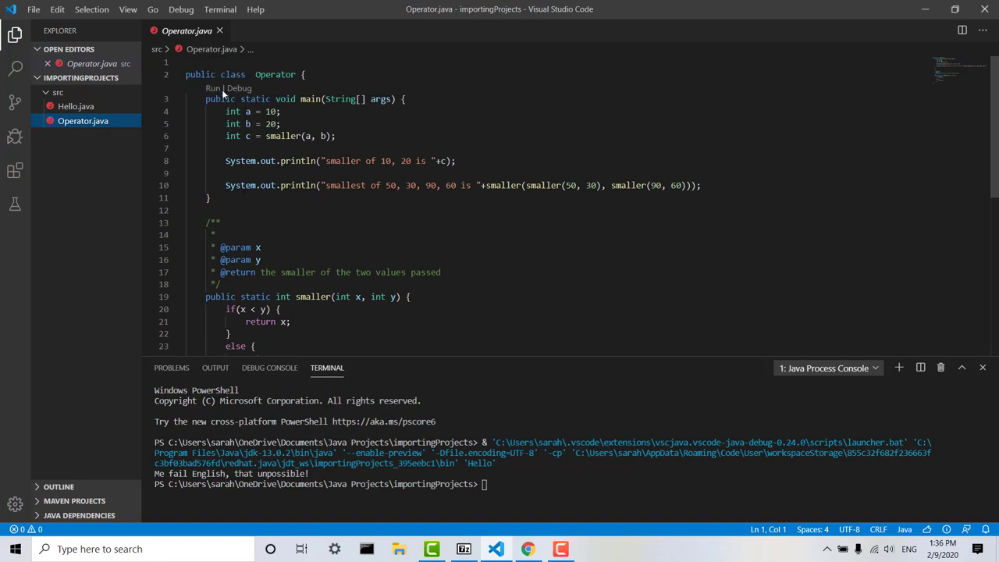
Run Operator.java, printing "smaller of 10, 20 is 10" and "smallest ... is 30"
left_click(212, 88)
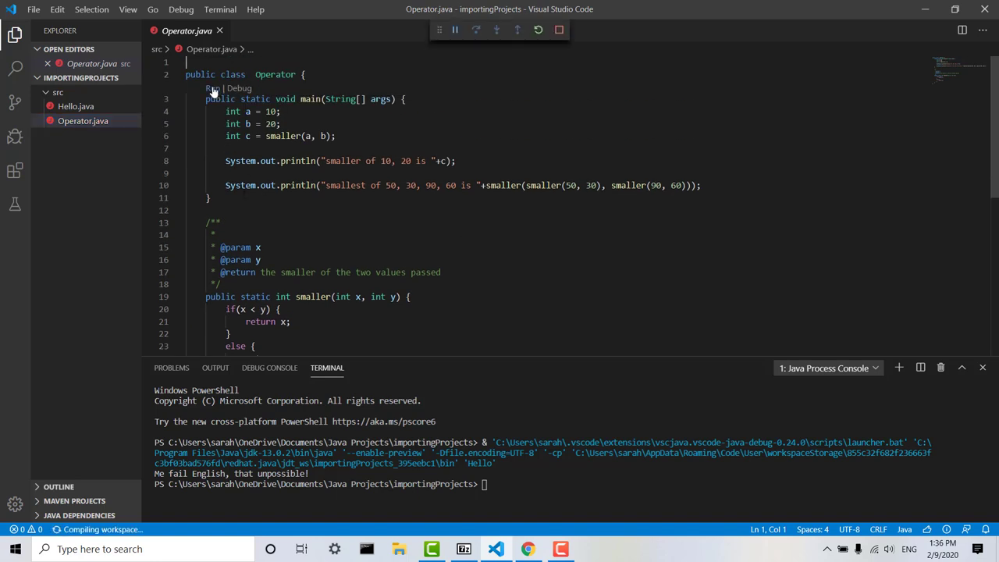
left_click(211, 87)
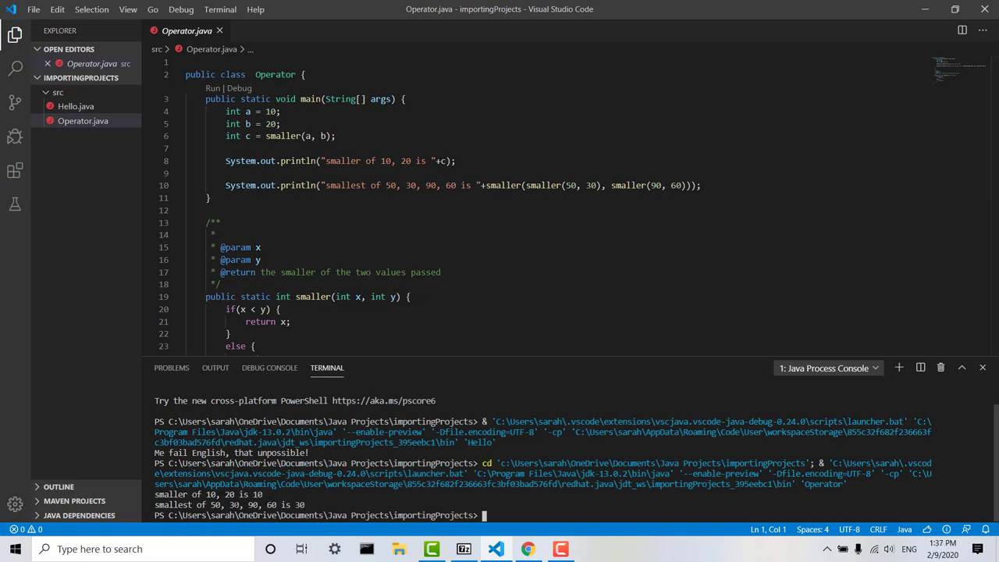
mouse_move(476, 308)
type("0")
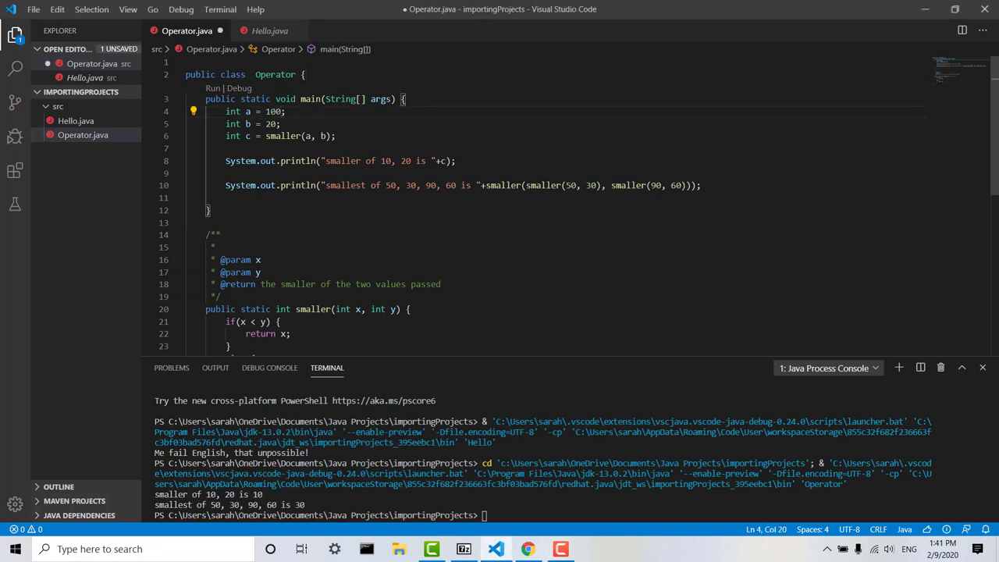
mouse_move(120, 49)
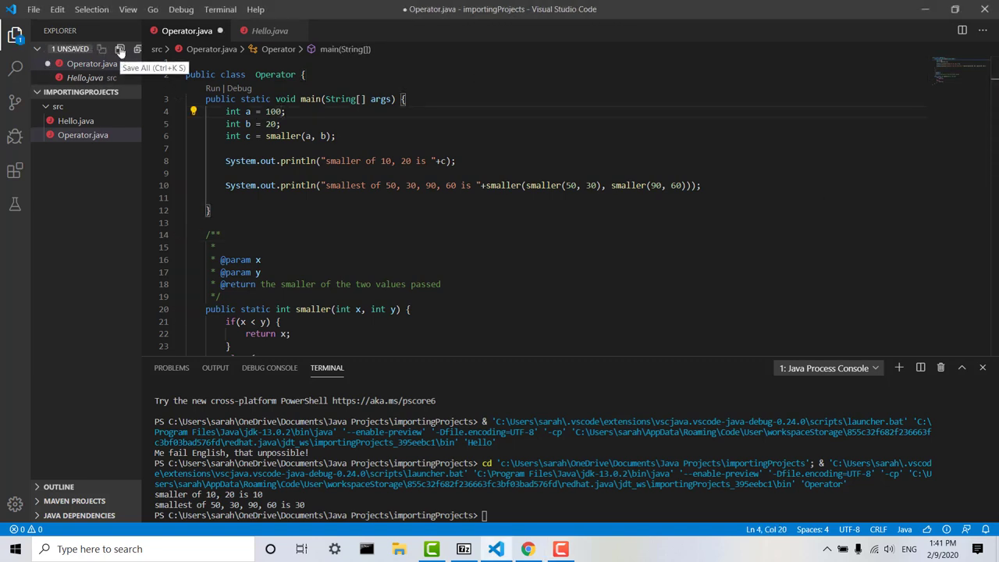
Save the Operator.java edit changing 'int a = 10;' to 'int a = 100;' with Save All
left_click(119, 48)
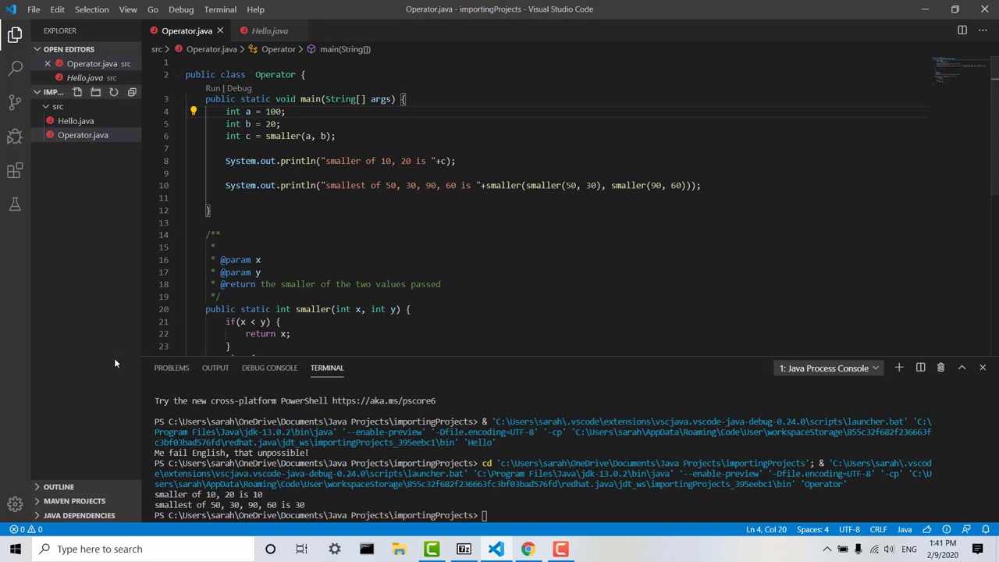
mouse_move(103, 195)
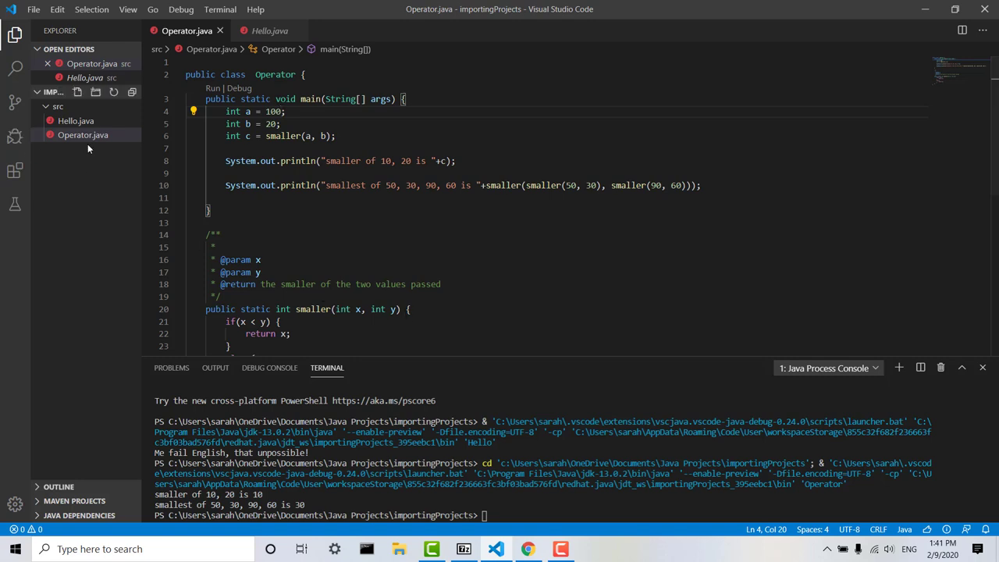
mouse_move(59, 96)
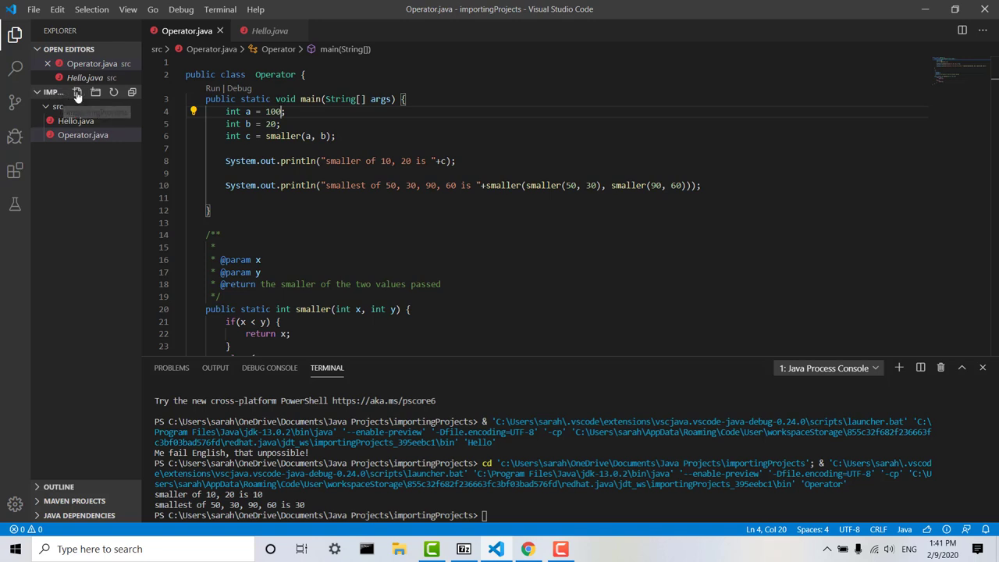
Add a new file named Sum.java to the src folder
left_click(77, 92)
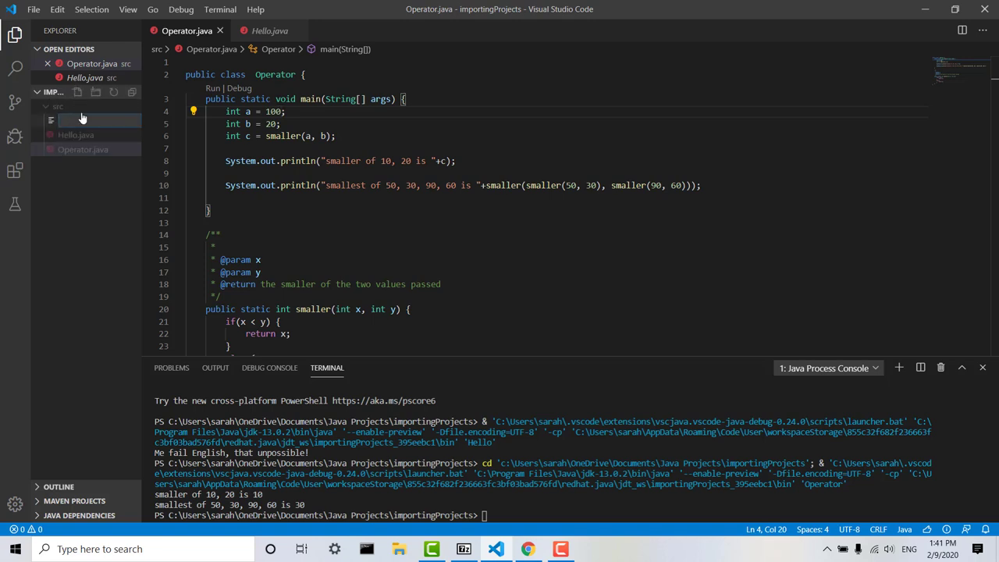
type("Su")
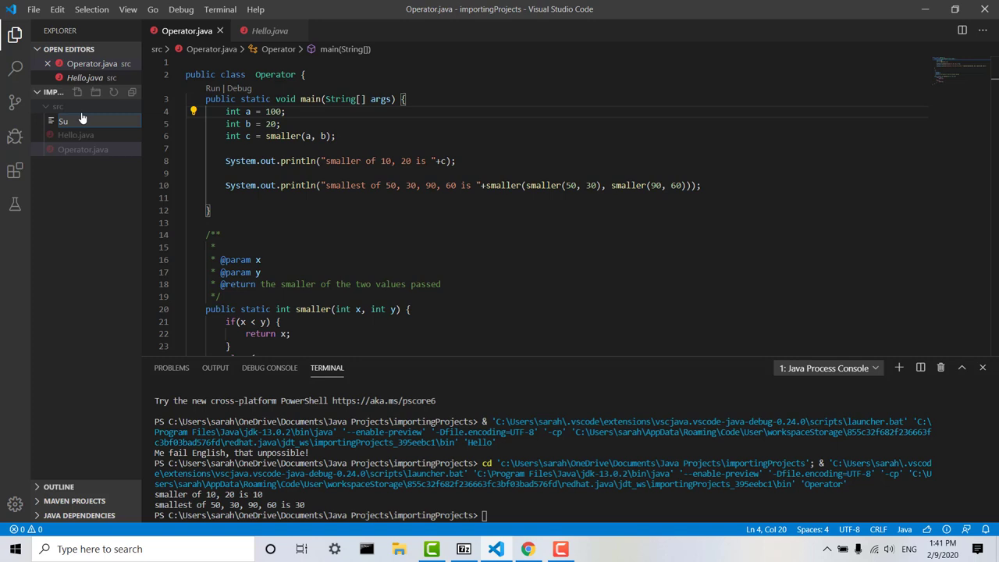
type("m.j")
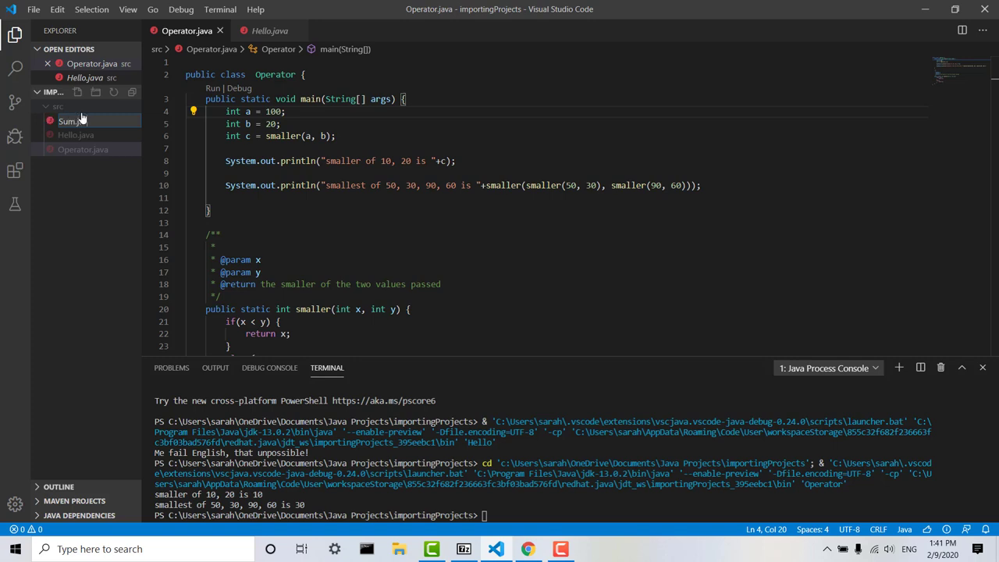
left_click(70, 121)
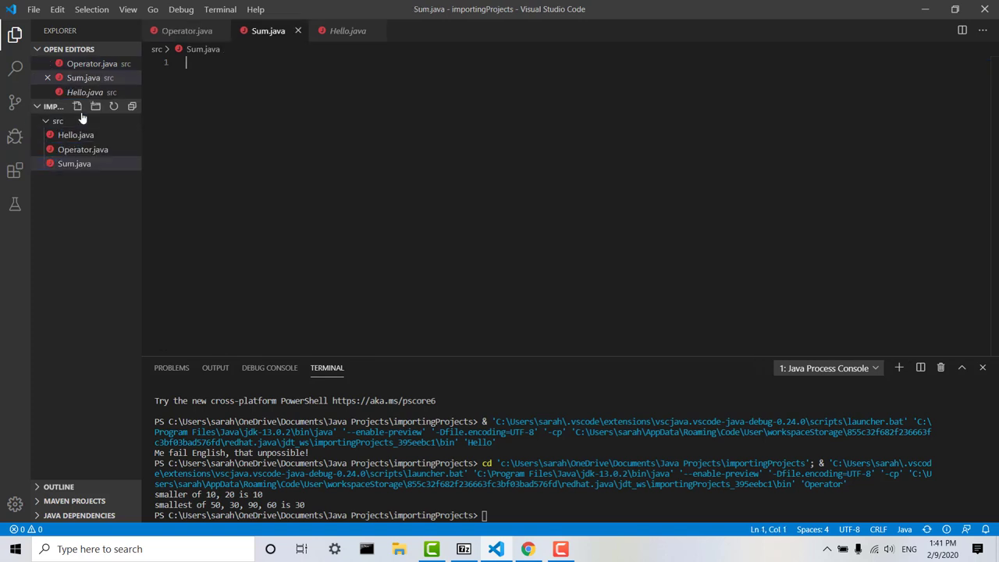
Generate an empty public class Sum with a Javadoc comment via the 'cl' class snippet
type("class Sum {")
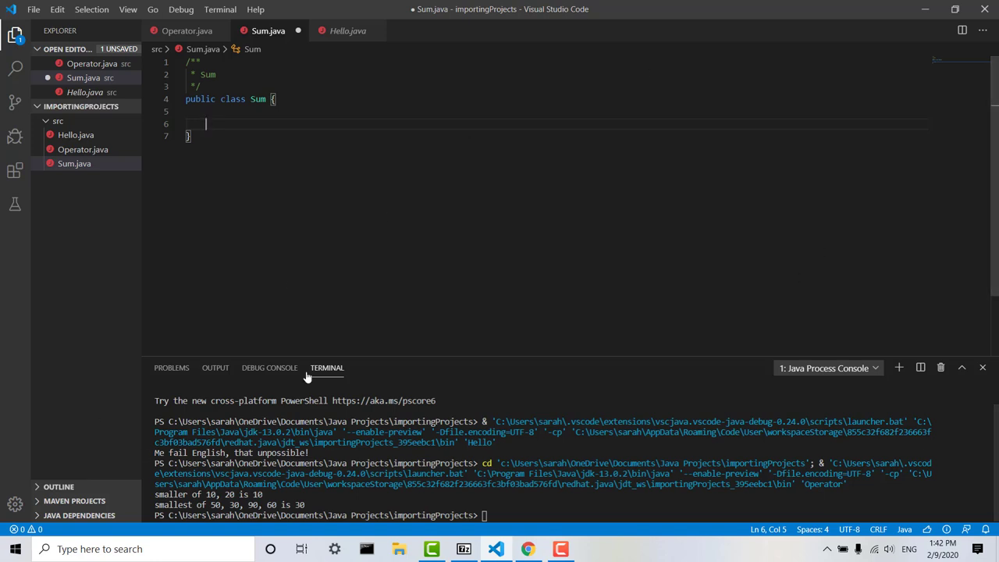
mouse_move(337, 3)
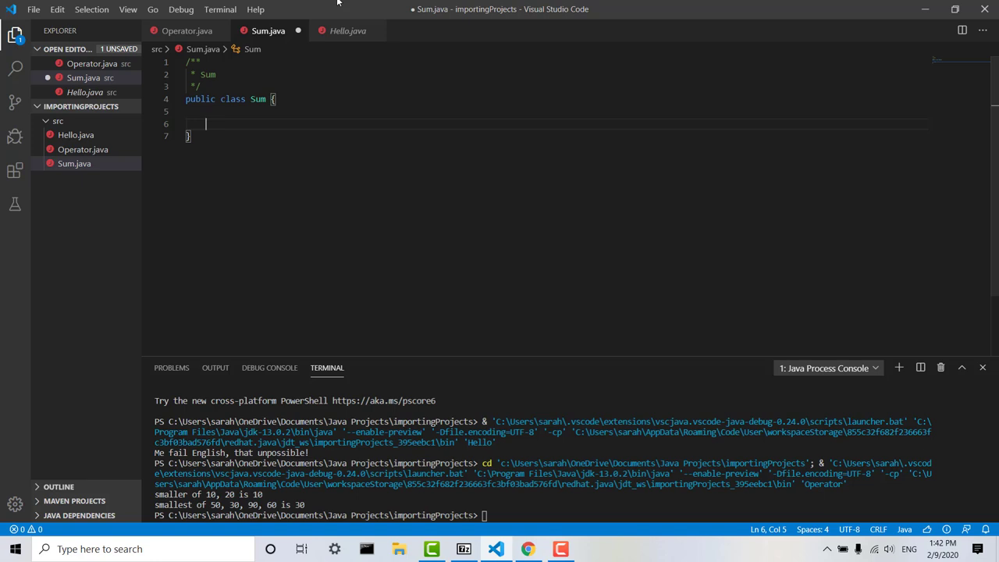
mouse_move(443, 191)
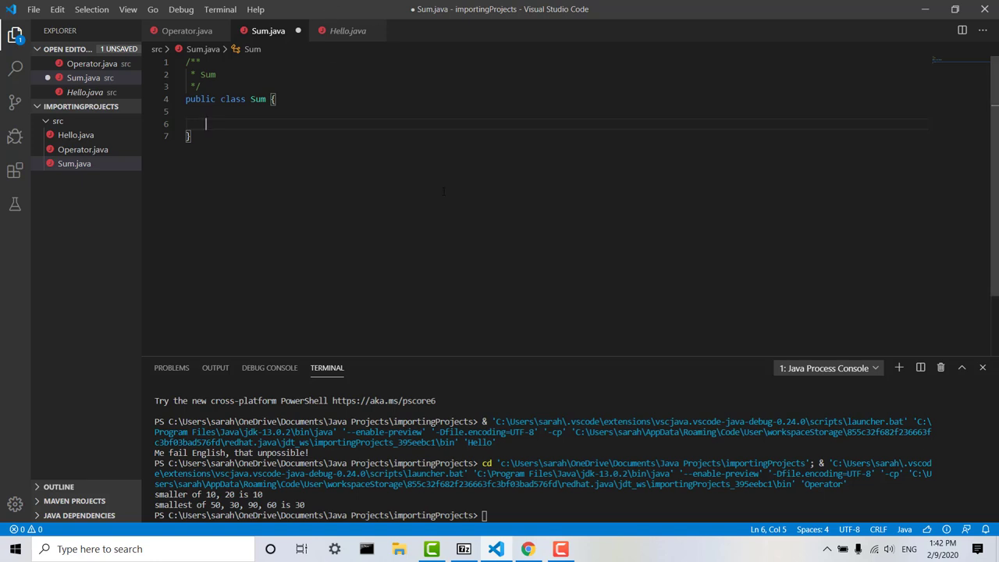